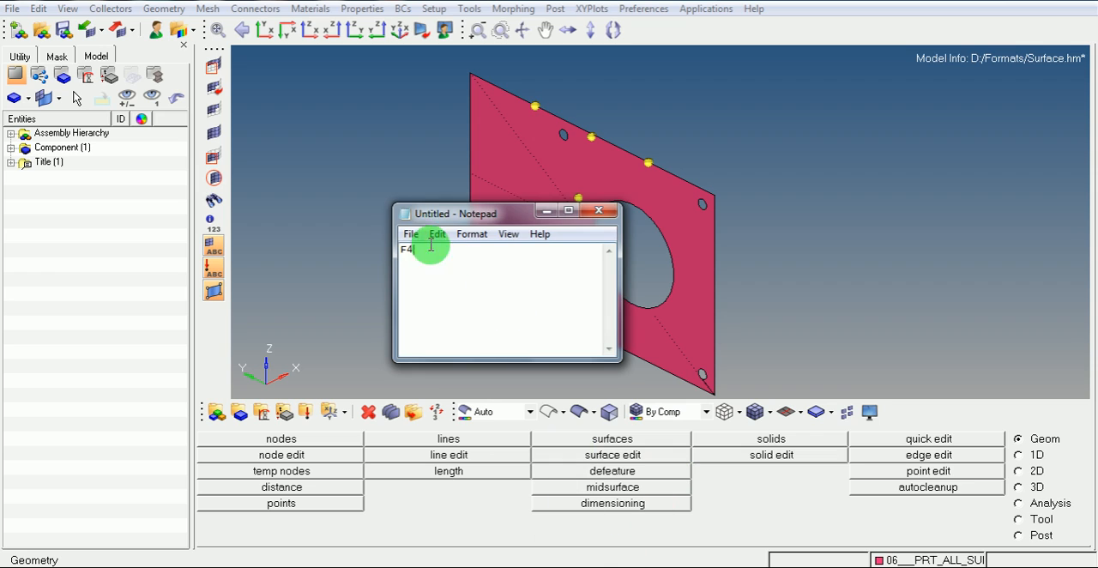
Close the Notepad note so the plate model and its nodes are fully visible
key(Backspace)
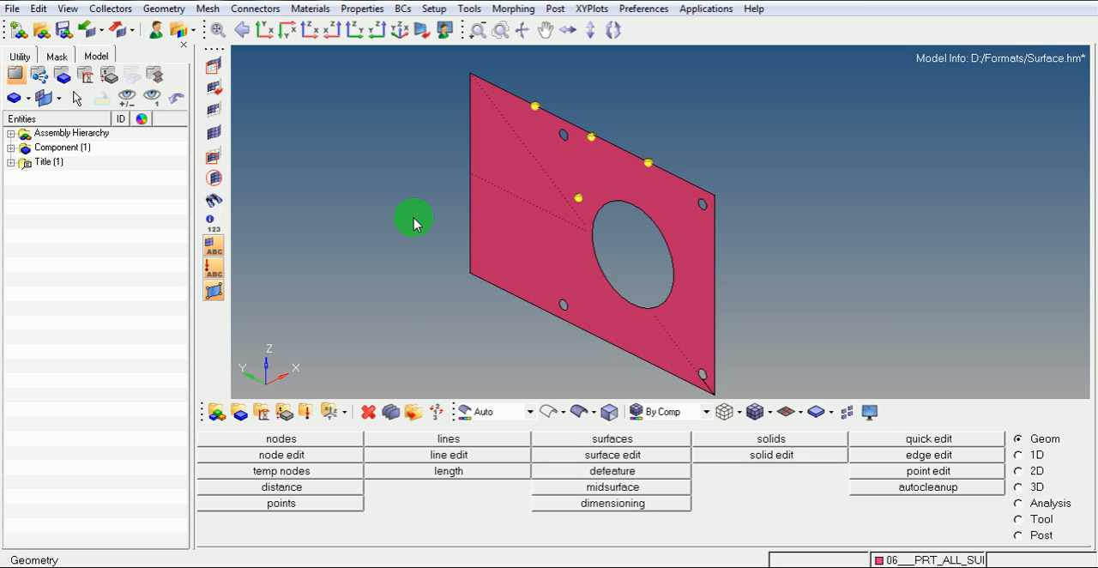
Bring up the Mask panel from the toolbar to hide entities
click(56, 55)
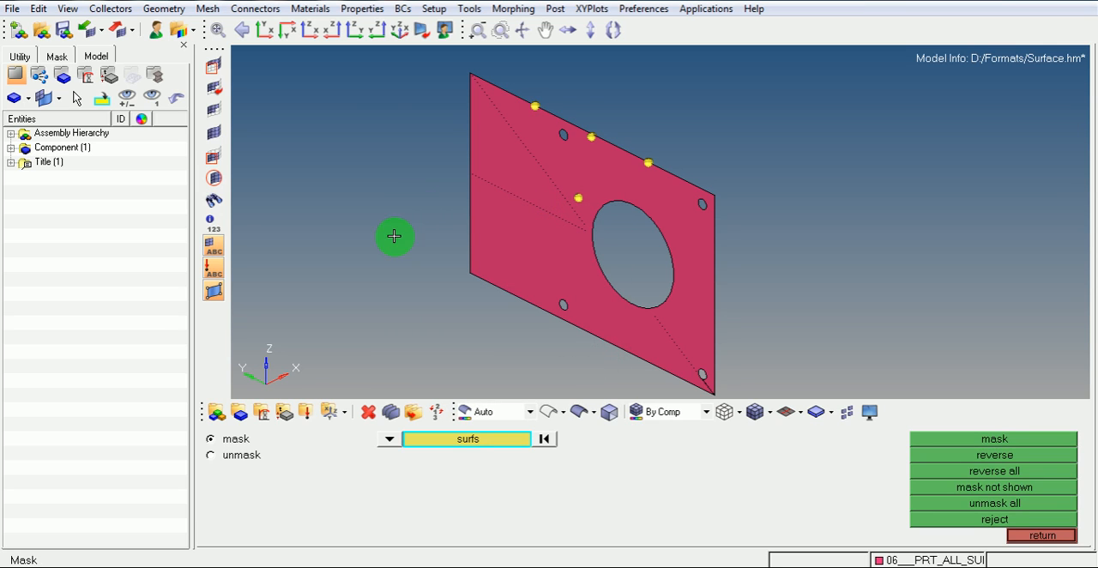
mouse_move(38, 558)
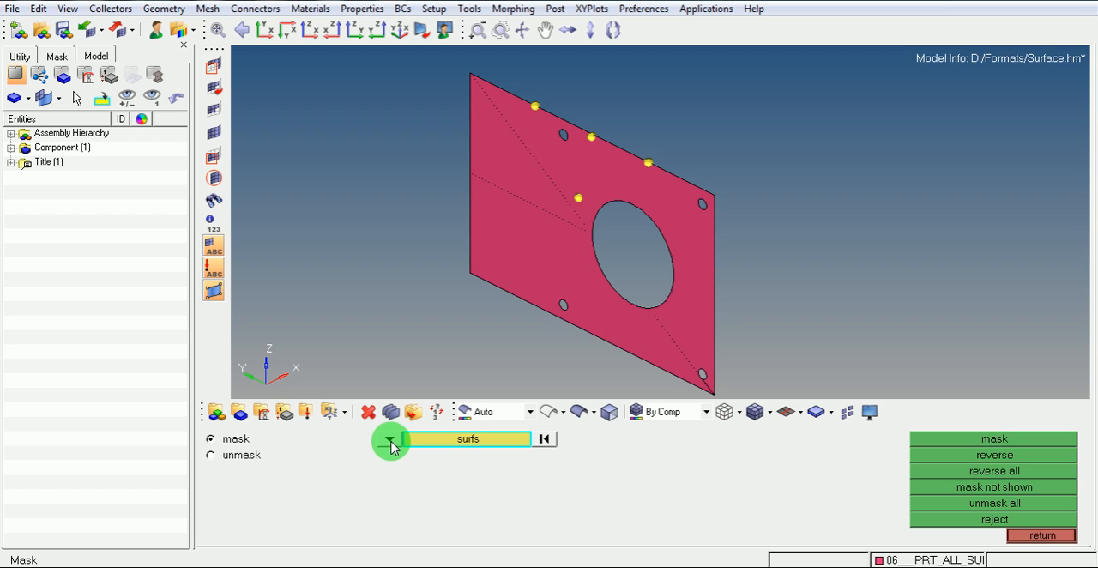
click(392, 438)
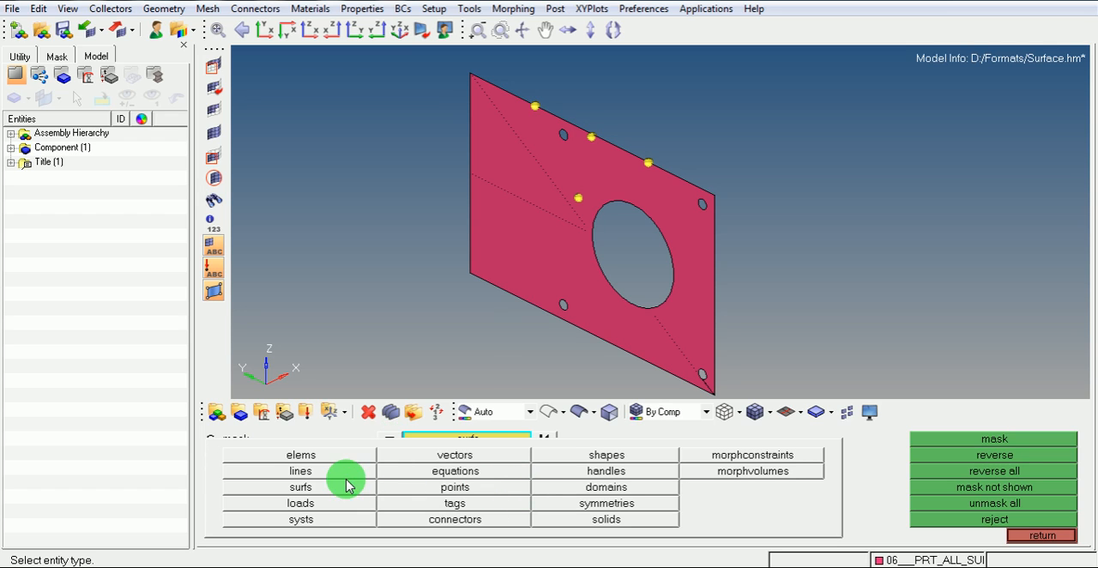
mouse_move(254, 460)
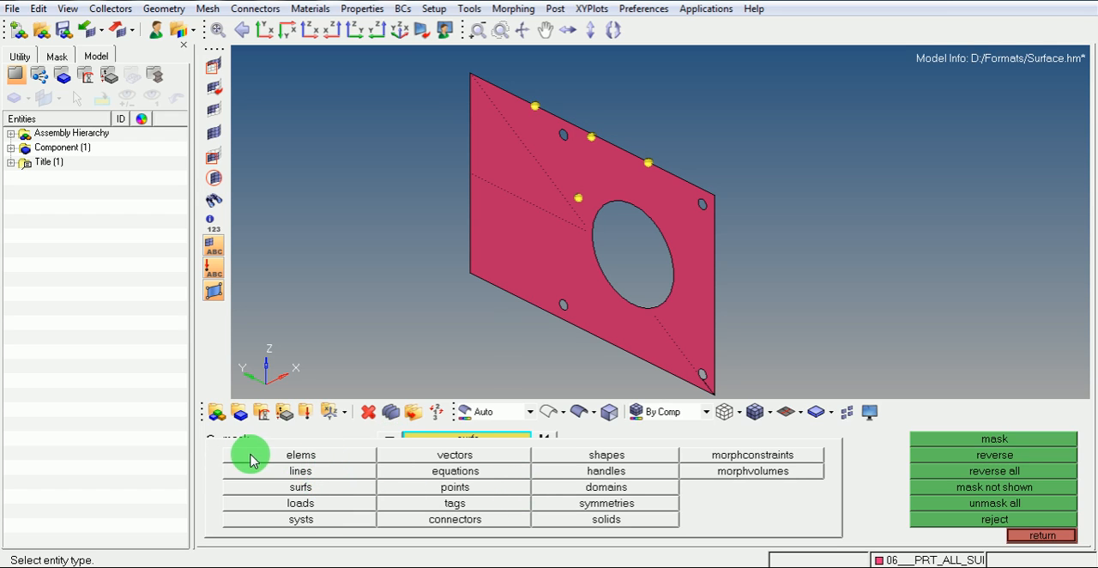
mouse_move(278, 475)
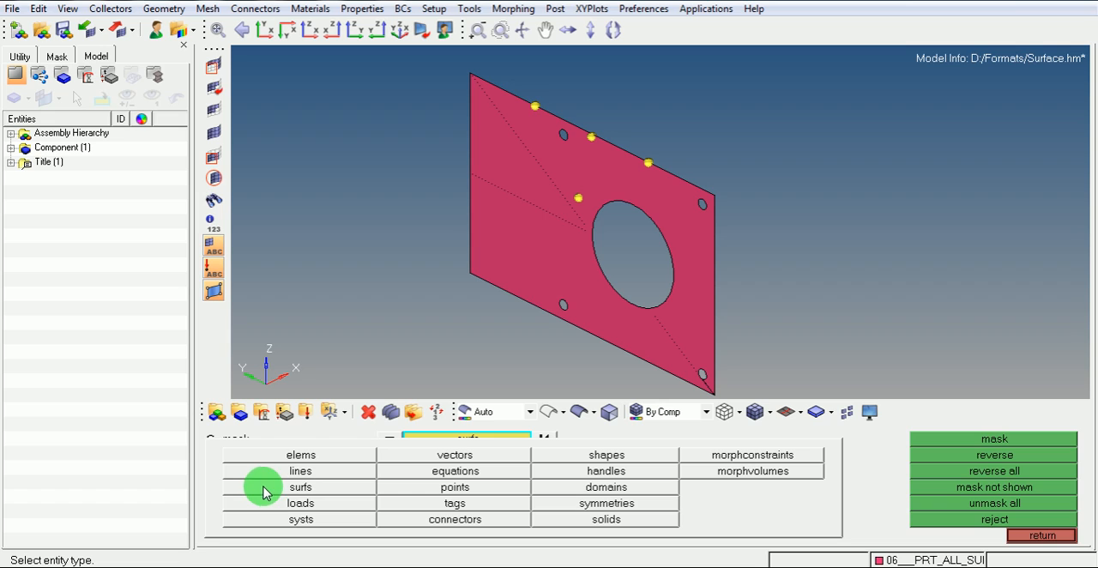
mouse_move(326, 455)
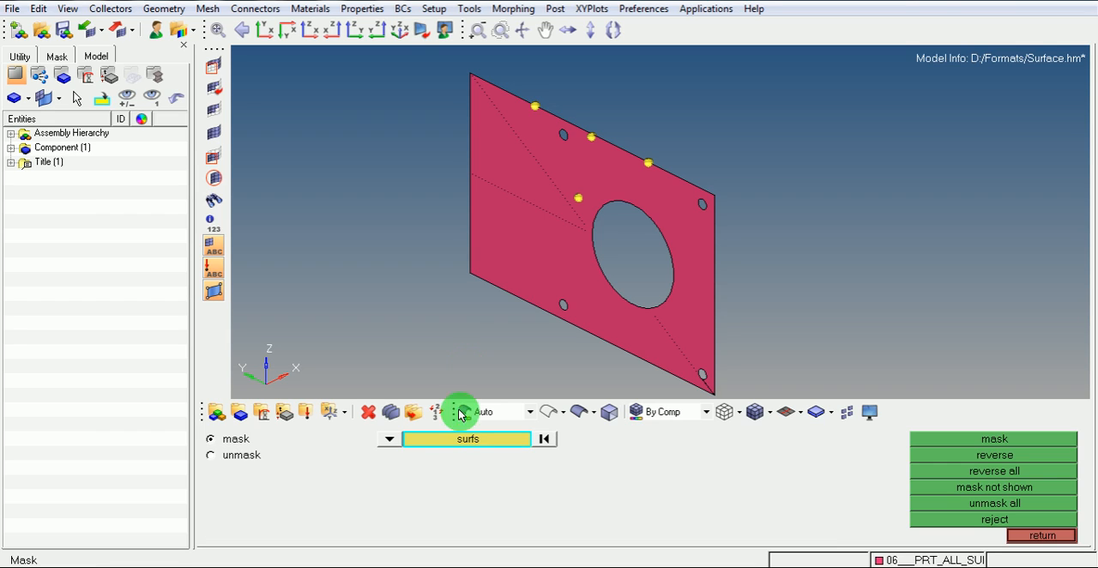
click(515, 248)
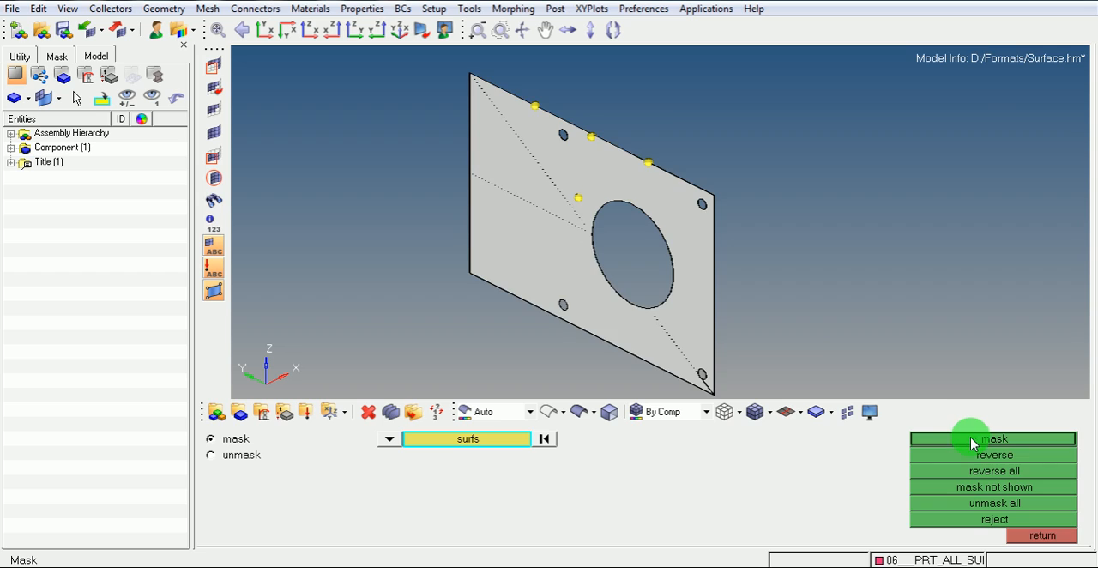
click(995, 438)
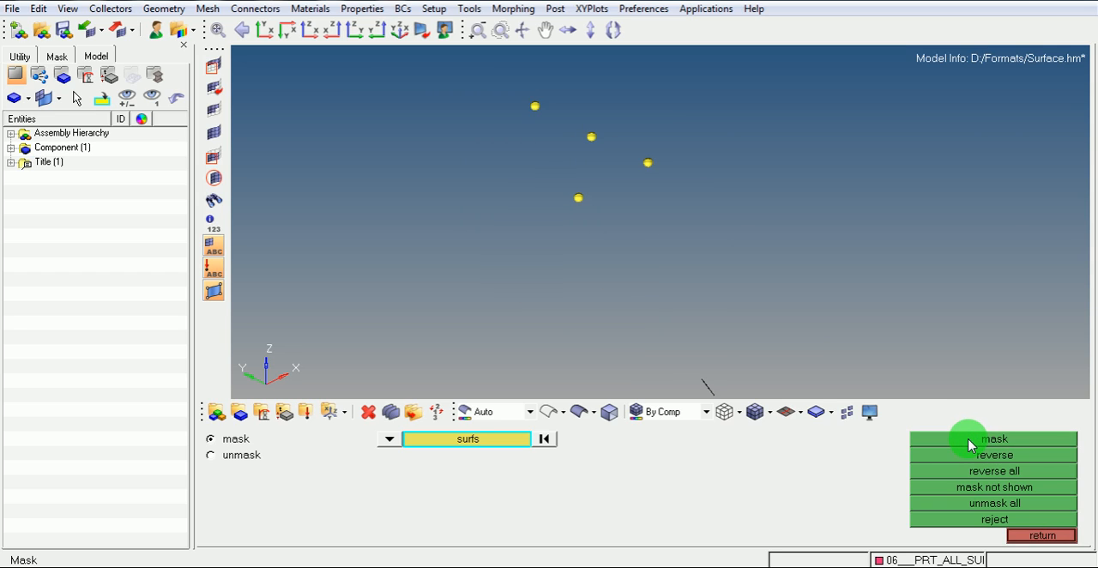
mouse_move(699, 329)
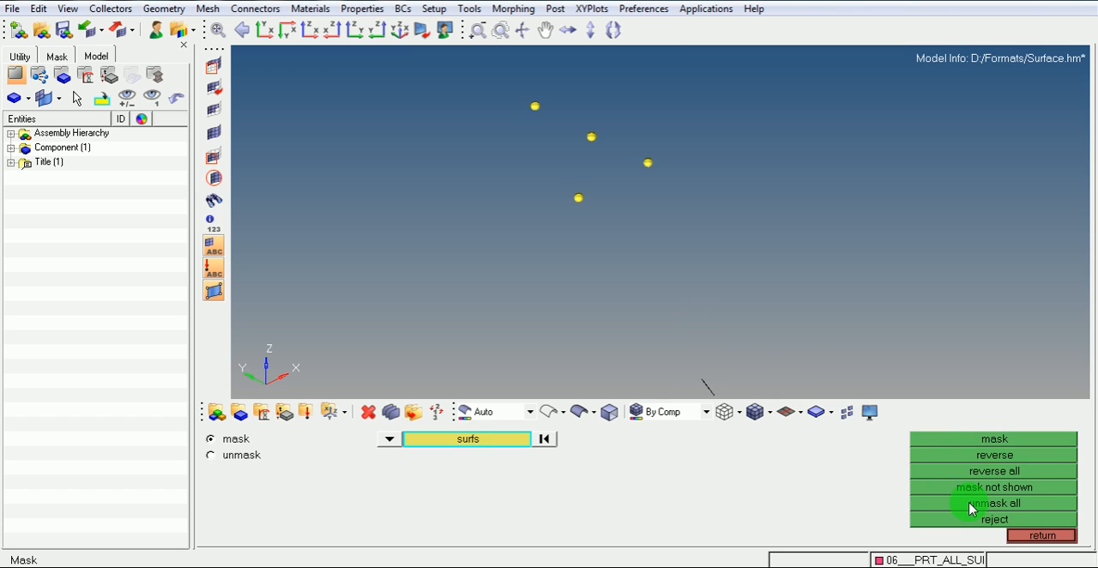
click(994, 503)
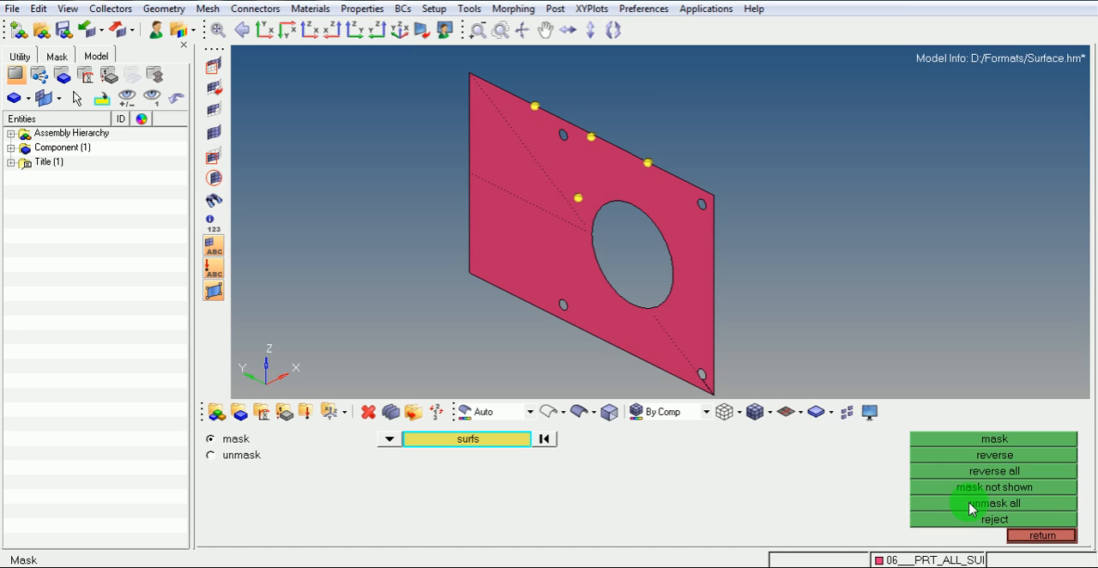